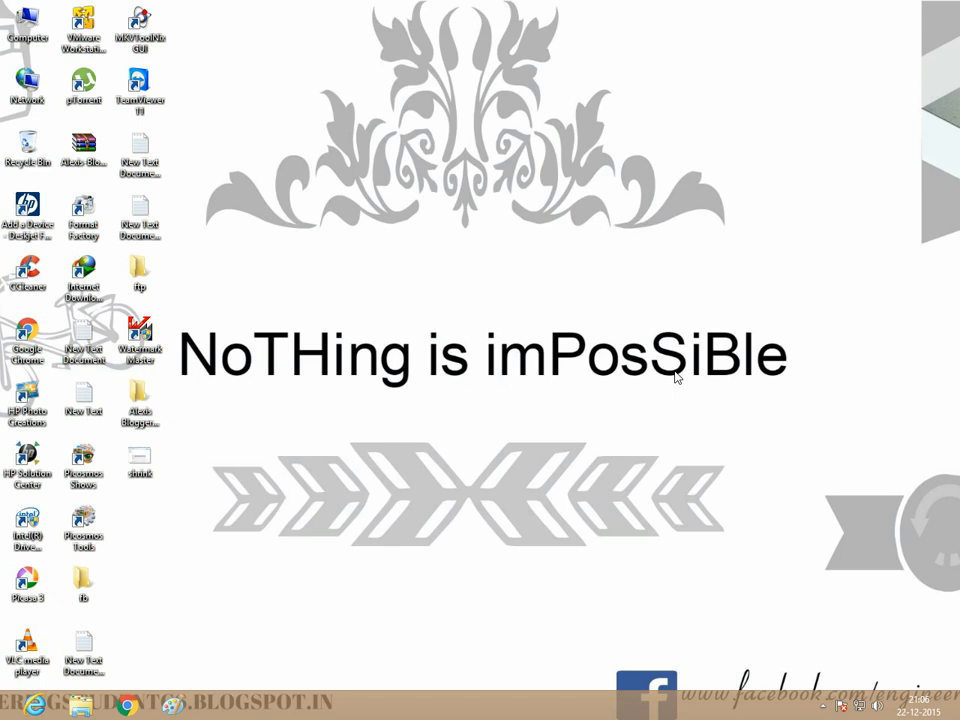
{"action": "mouse_move", "coordinate": [166, 655]}
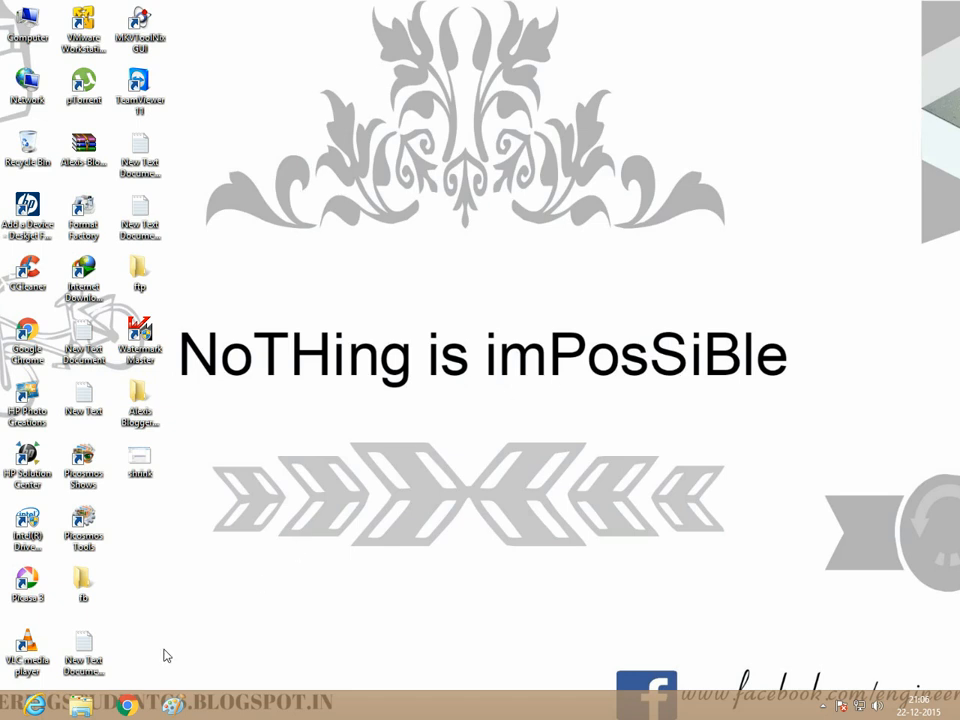
Step: Open the Blogger blog and its June 2015 Blog Archive
{"action": "left_click", "coordinate": [127, 705]}
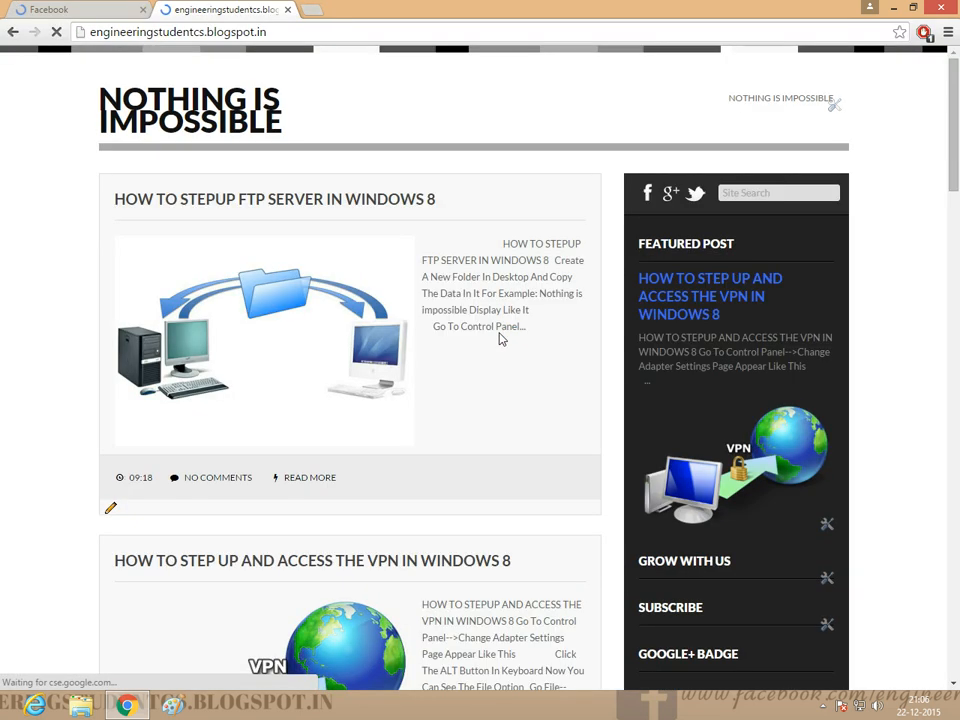
{"action": "scroll", "scroll_direction": "down", "scroll_amount": 3}
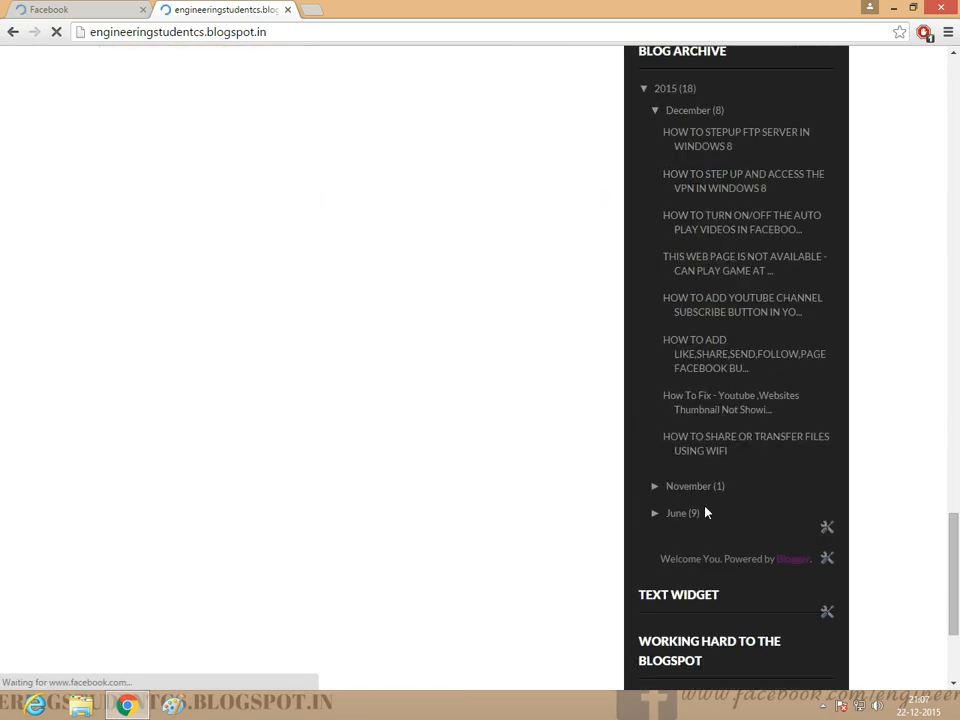
{"action": "left_click", "coordinate": [681, 513]}
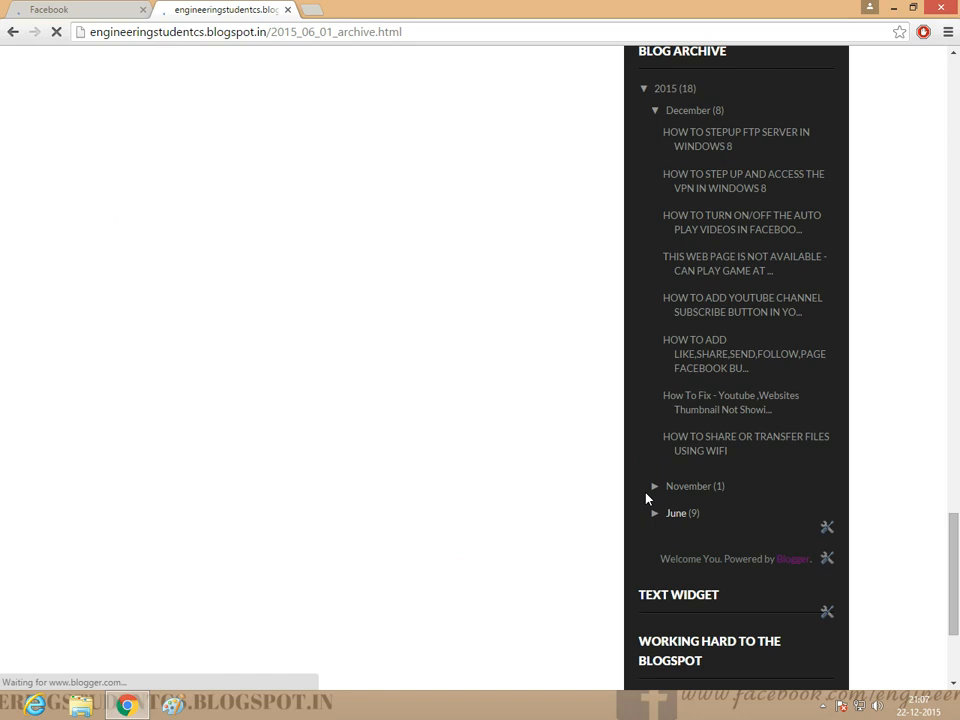
Step: Open the 'Share PC internet to mobile device on Android' post and select its web address
{"action": "scroll", "scroll_direction": "down", "scroll_amount": 3}
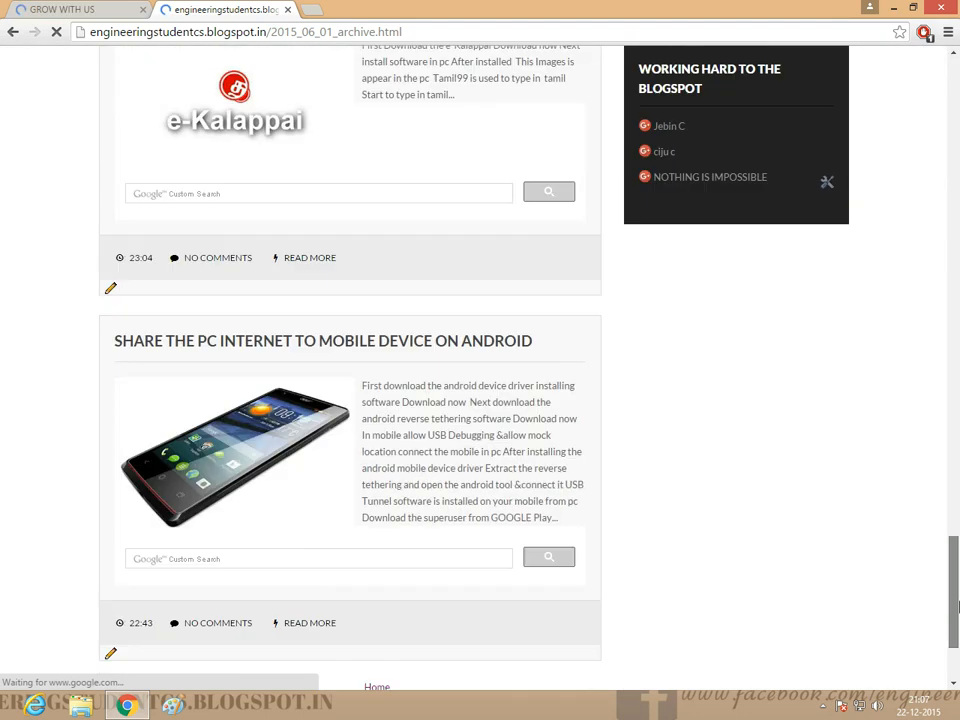
{"action": "scroll", "scroll_direction": "down", "scroll_amount": 3}
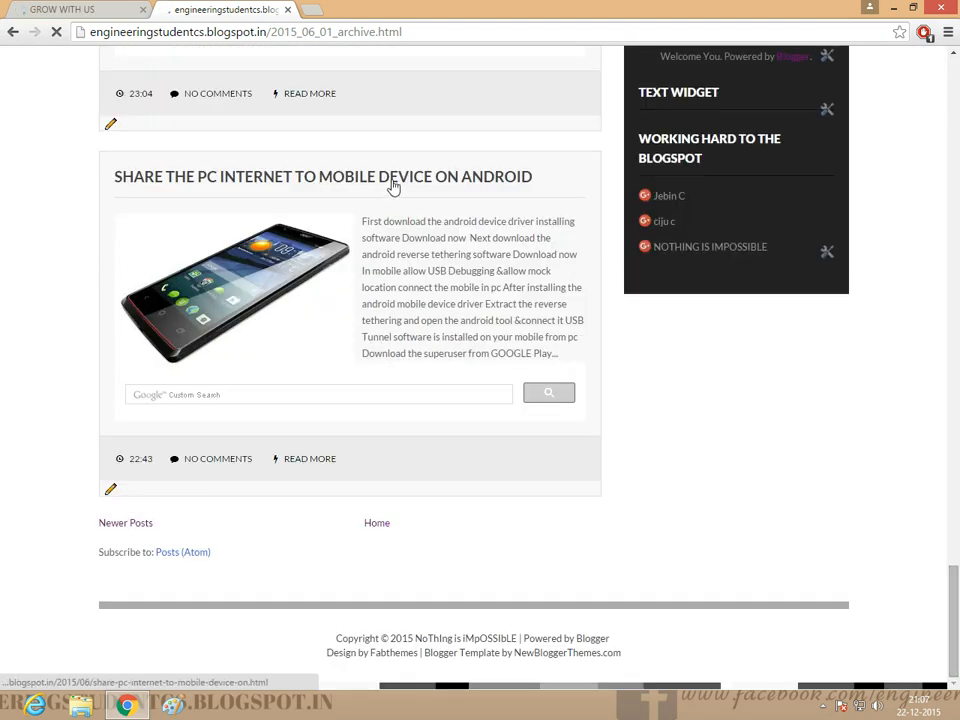
{"action": "left_click", "coordinate": [323, 176]}
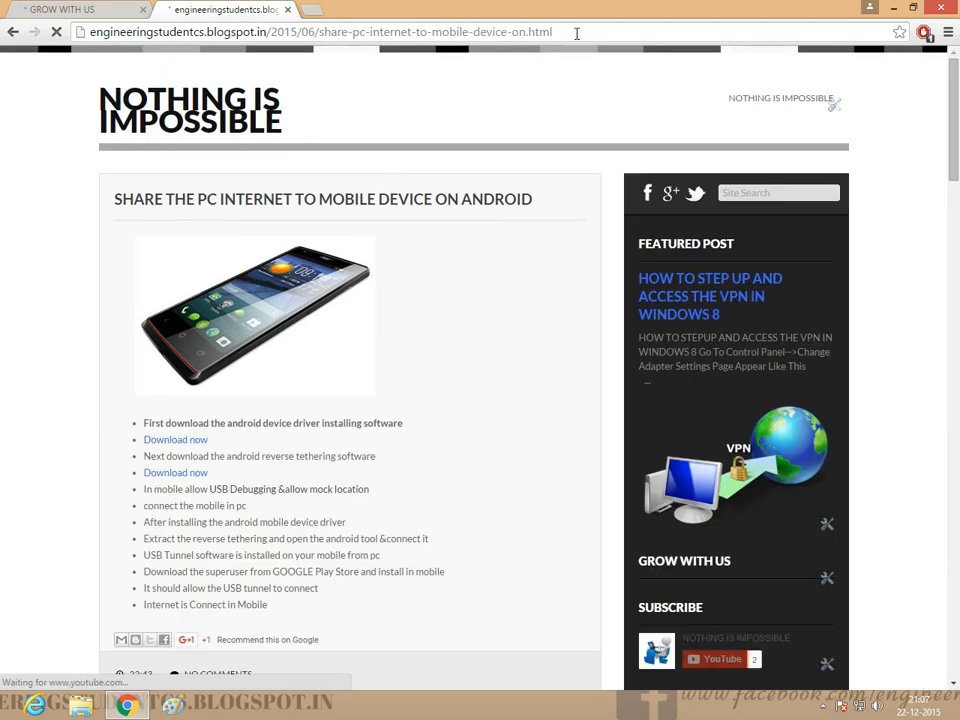
{"action": "left_click", "coordinate": [320, 31]}
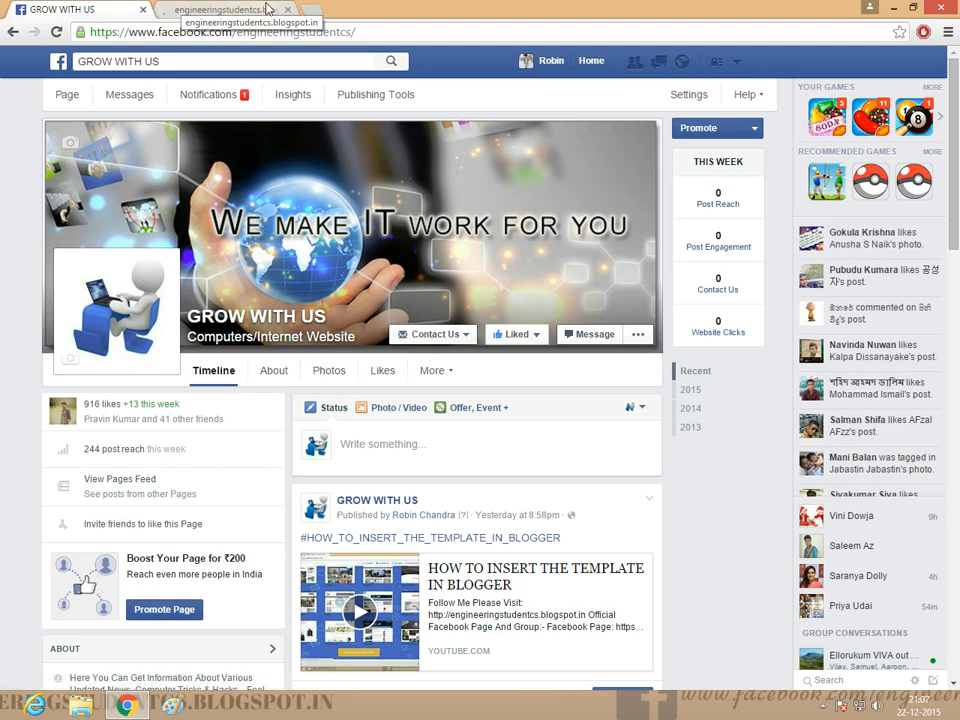
{"action": "left_click", "coordinate": [516, 334]}
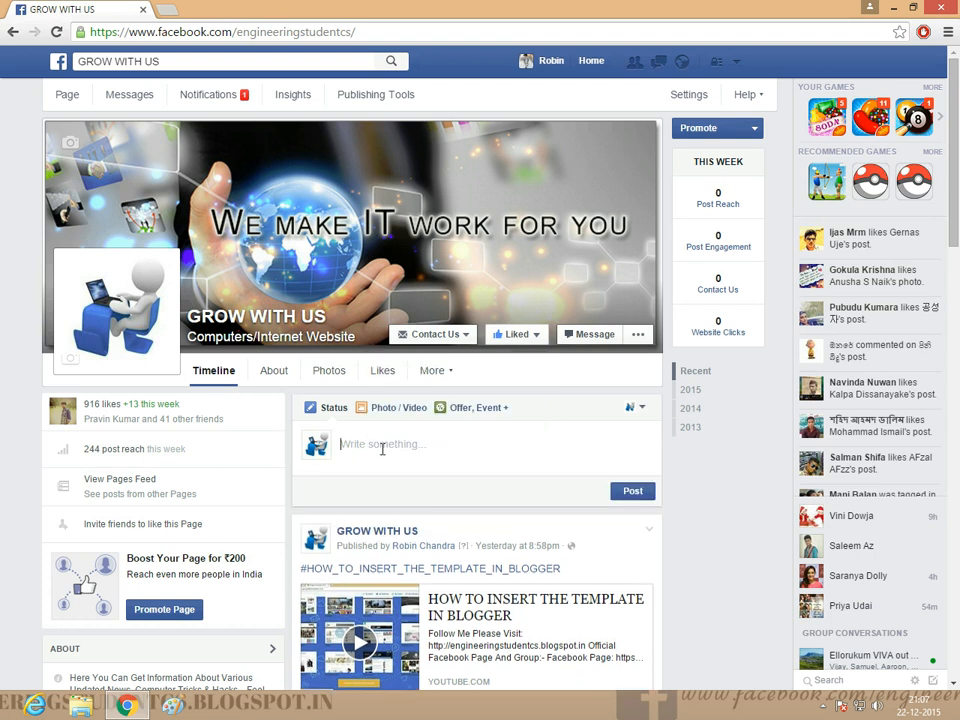
{"action": "type", "text": "http://engineeringstudentcs.blogspot.in/2015/06/share-pc-internet-to-mobile-device-on.html"}
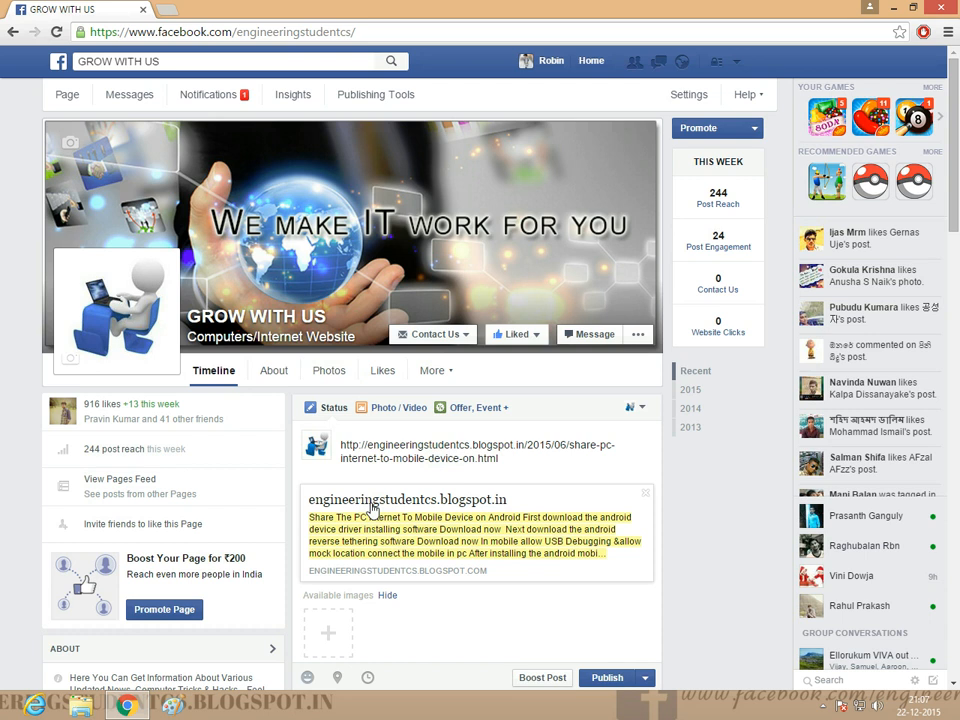
{"action": "scroll", "scroll_direction": "down", "scroll_amount": 3}
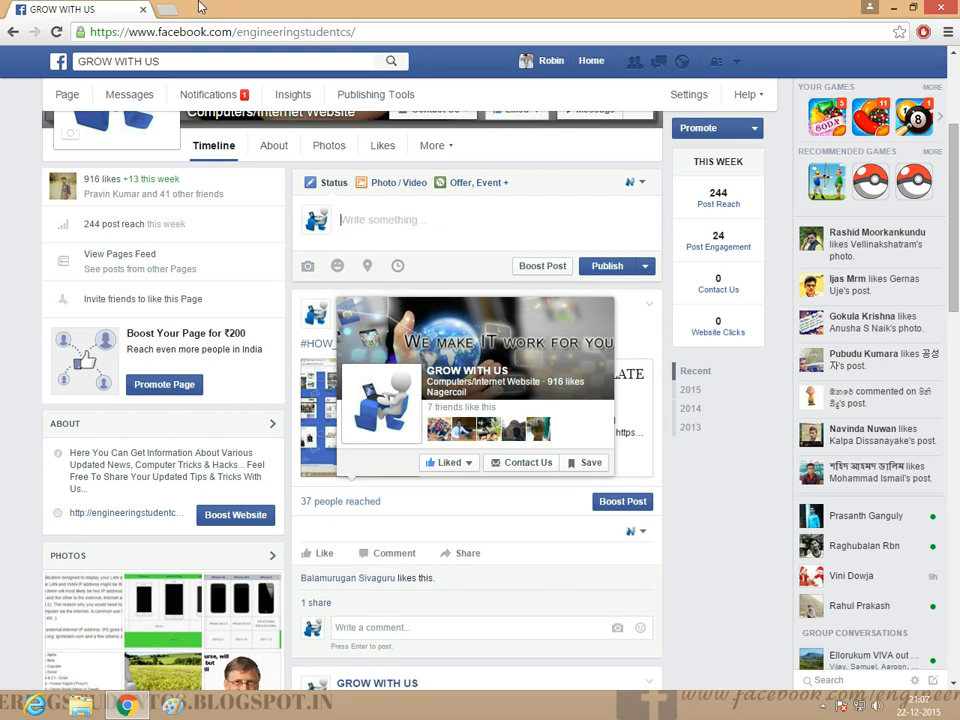
Step: Open a new browser tab for the Facebook Debugger
{"action": "left_click", "coordinate": [200, 9]}
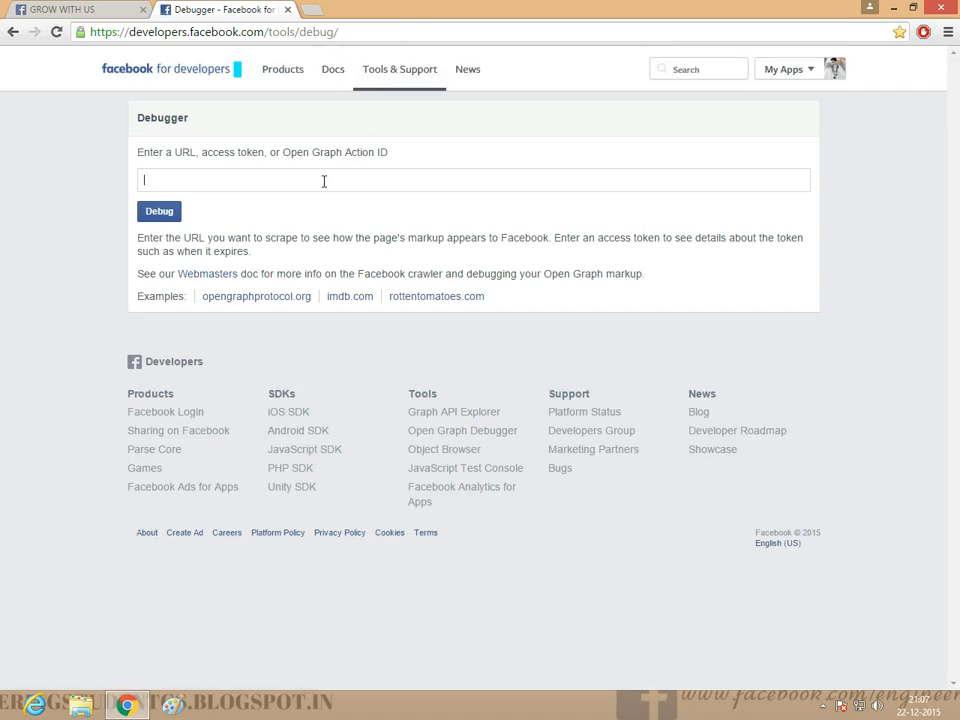
Step: Debug the pasted blog post URL and fetch new scrape information
{"action": "left_click", "coordinate": [159, 211]}
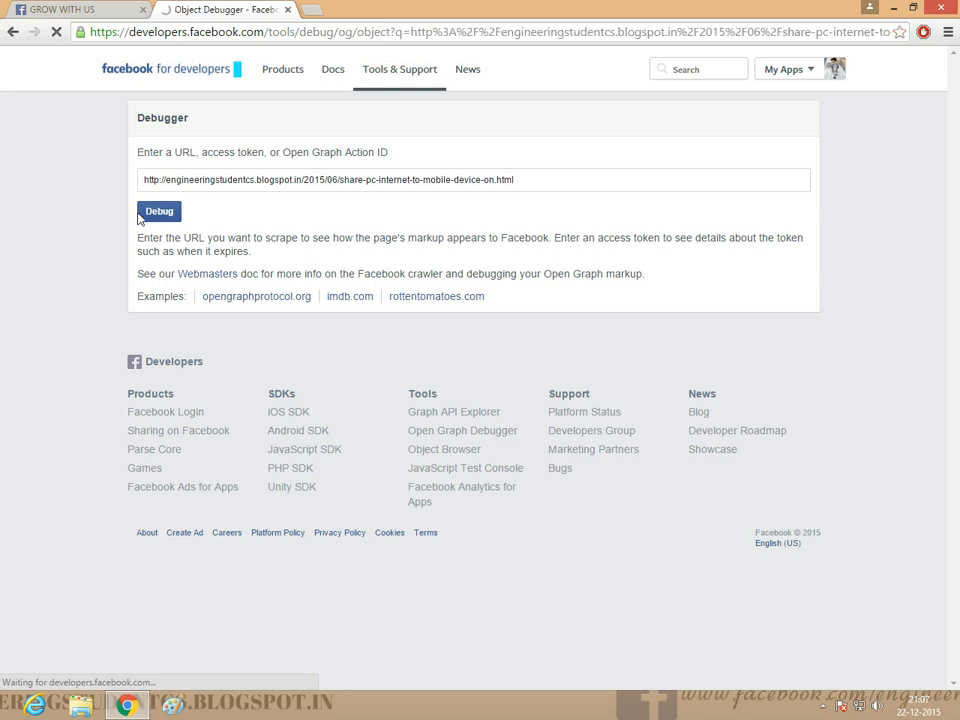
{"action": "left_click", "coordinate": [158, 211]}
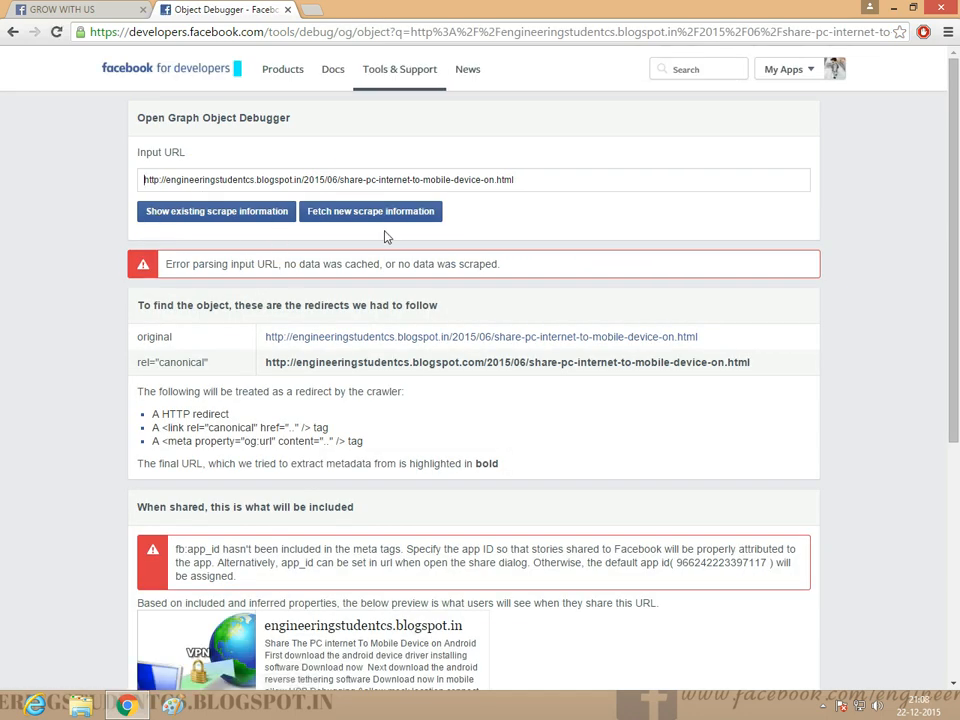
{"action": "scroll", "scroll_direction": "down", "scroll_amount": 3}
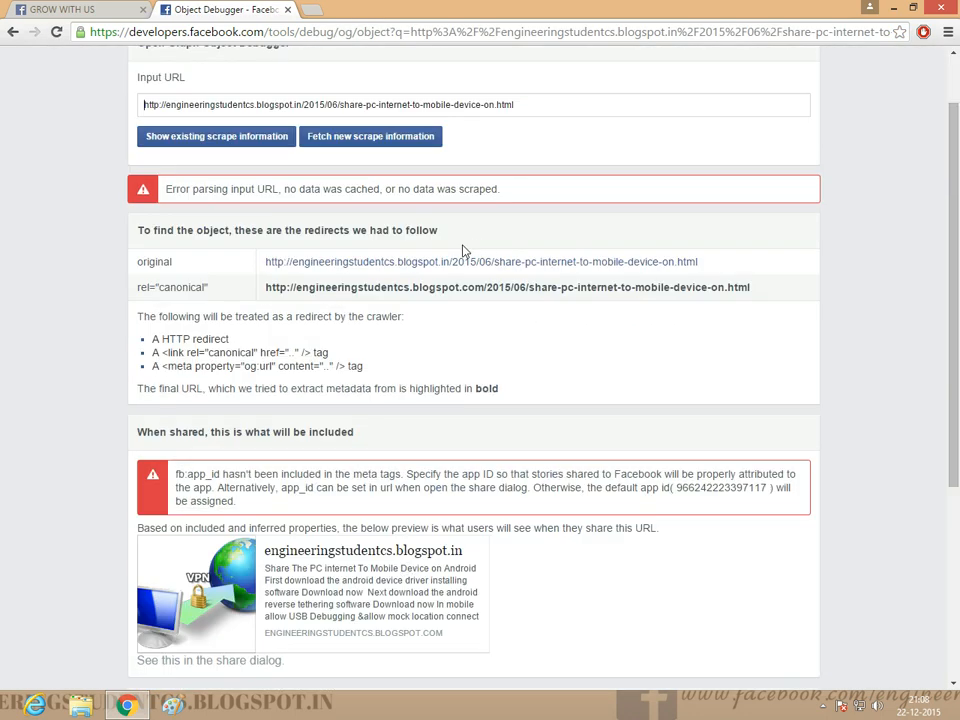
{"action": "mouse_move", "coordinate": [370, 136]}
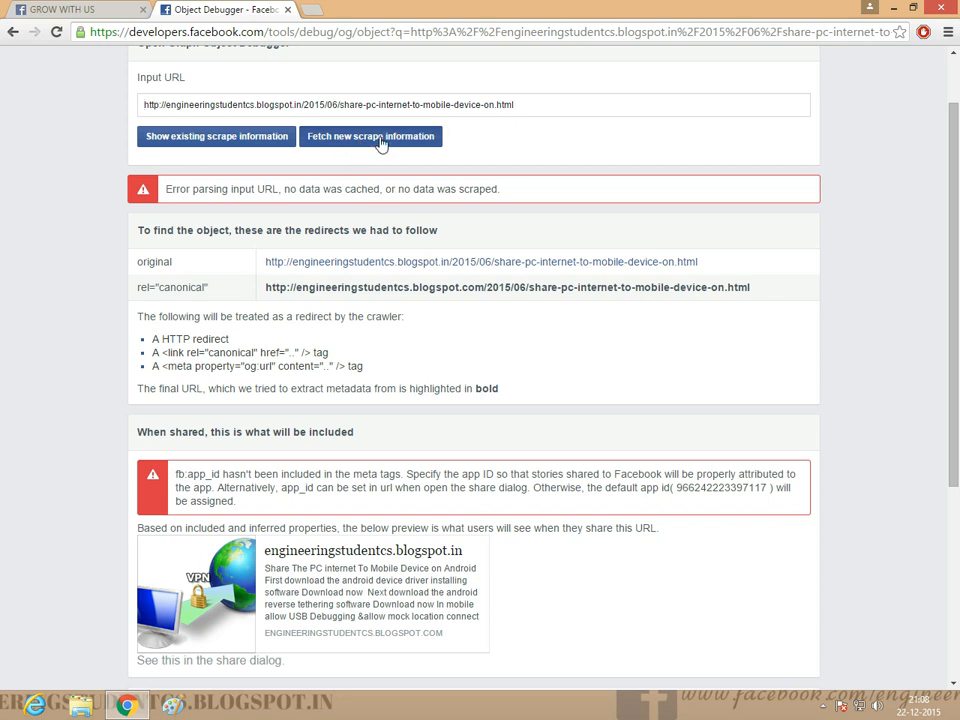
{"action": "left_click", "coordinate": [370, 136]}
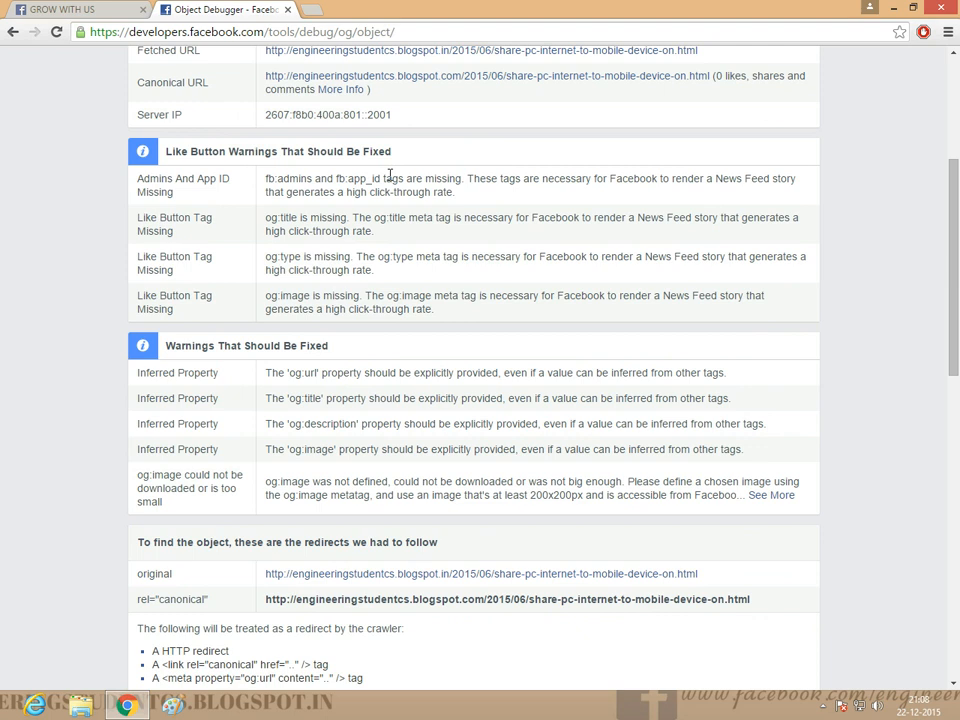
Step: Select the canonical blogspot.com og:url value among the Open Graph properties
{"action": "scroll", "scroll_direction": "down", "scroll_amount": 3}
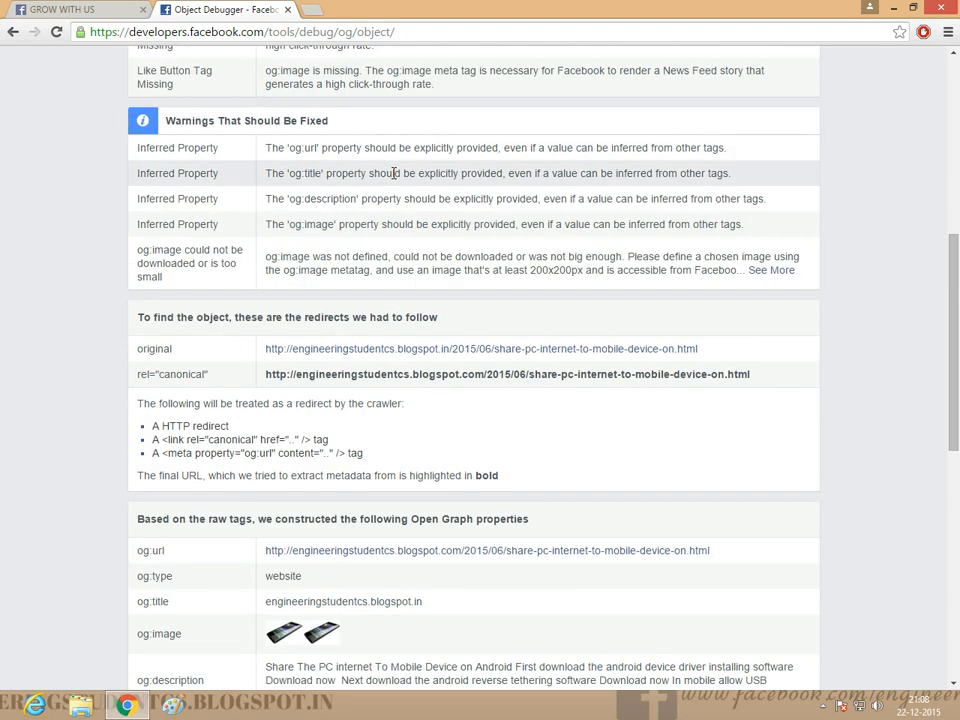
{"action": "scroll", "scroll_direction": "down", "scroll_amount": 3}
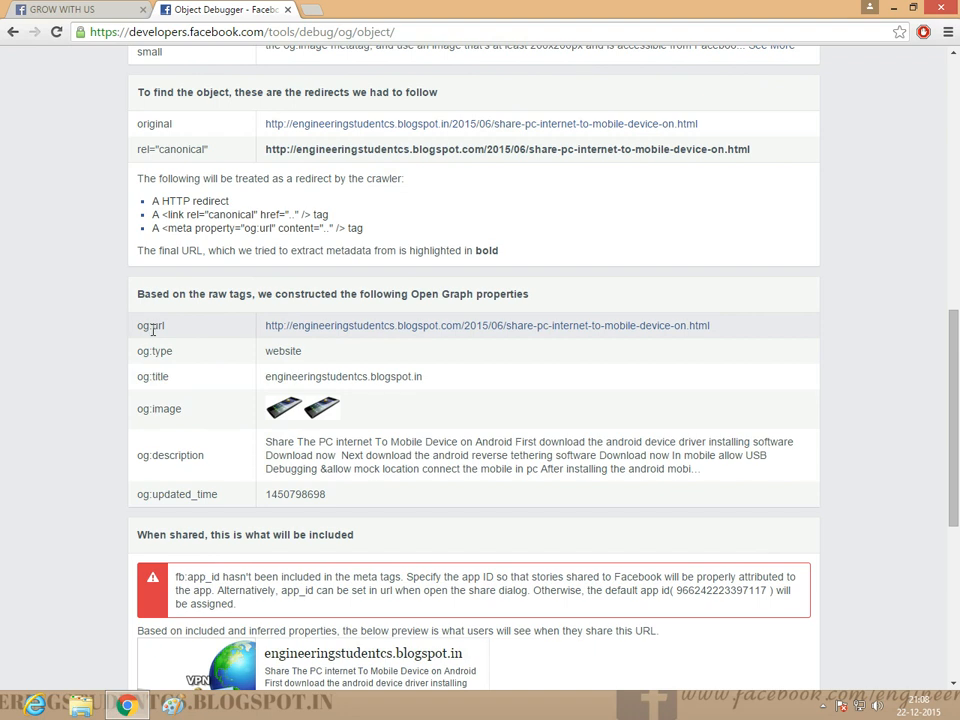
{"action": "left_click_drag", "start_coordinate": [265, 325], "coordinate": [452, 325]}
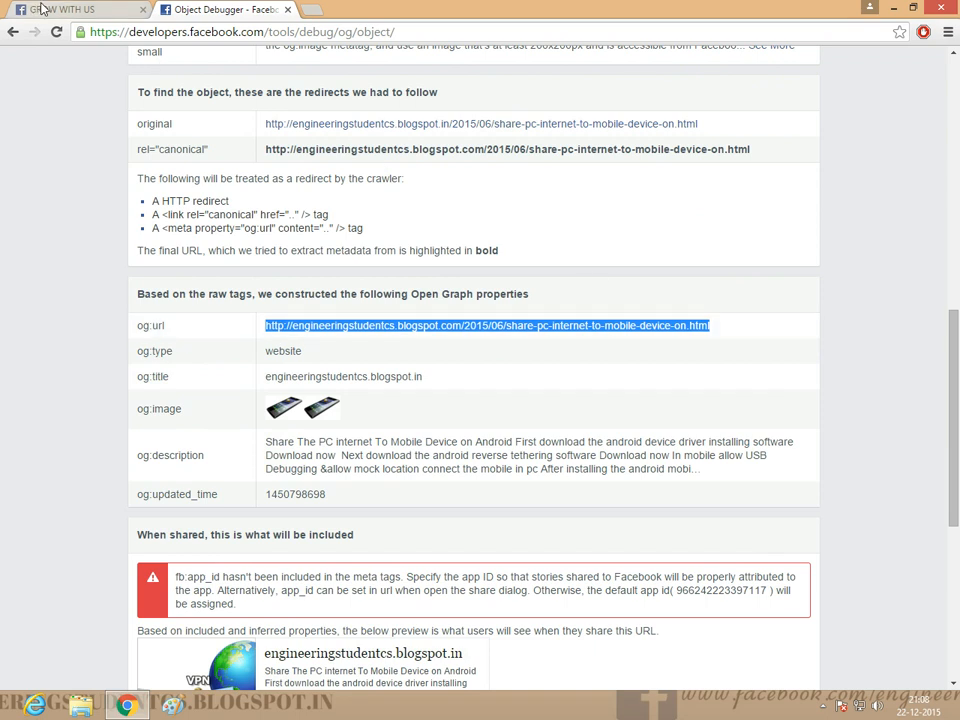
{"action": "left_click", "coordinate": [70, 9]}
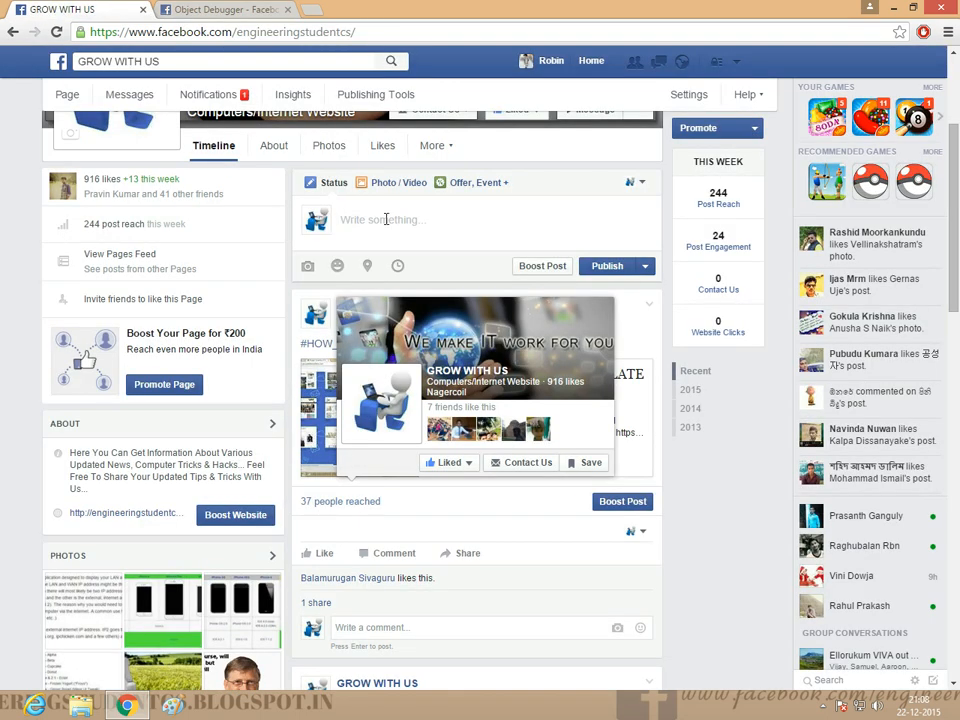
{"action": "type", "text": "http://engineeringstudentcs.blogspot.com/2015/06/share-pc-internet-to-mobile-device-on.html"}
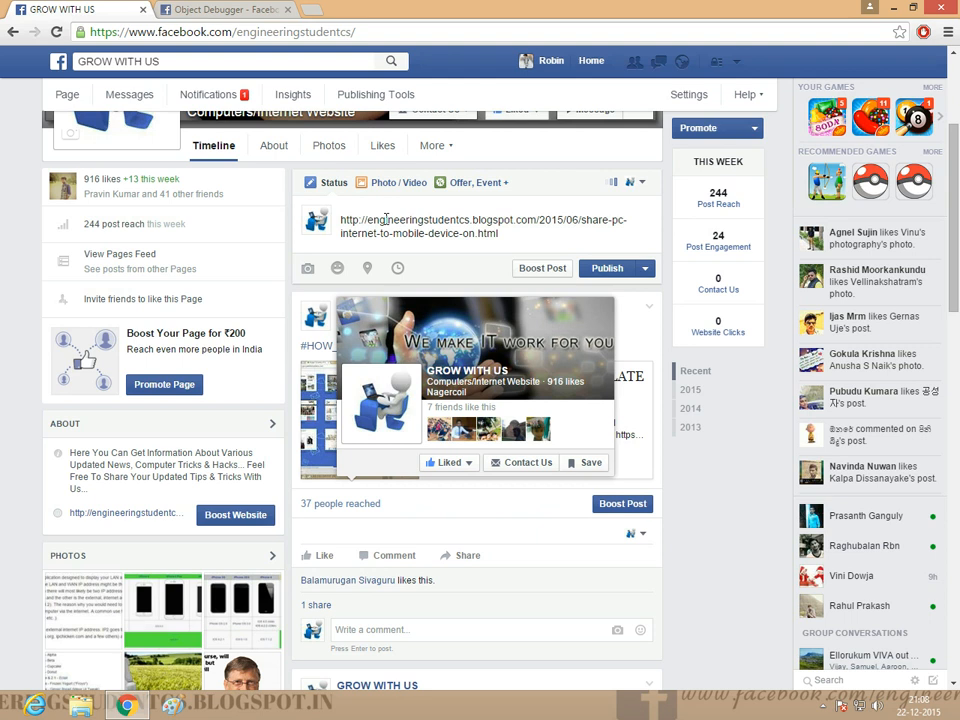